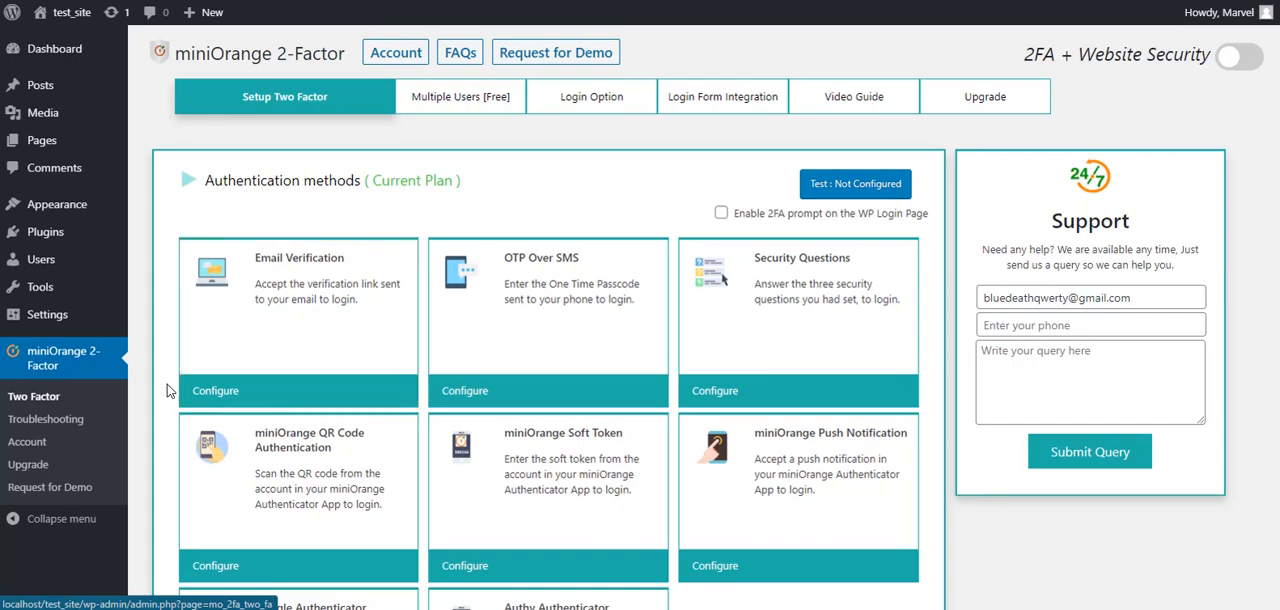
pyautogui.click(215, 391)
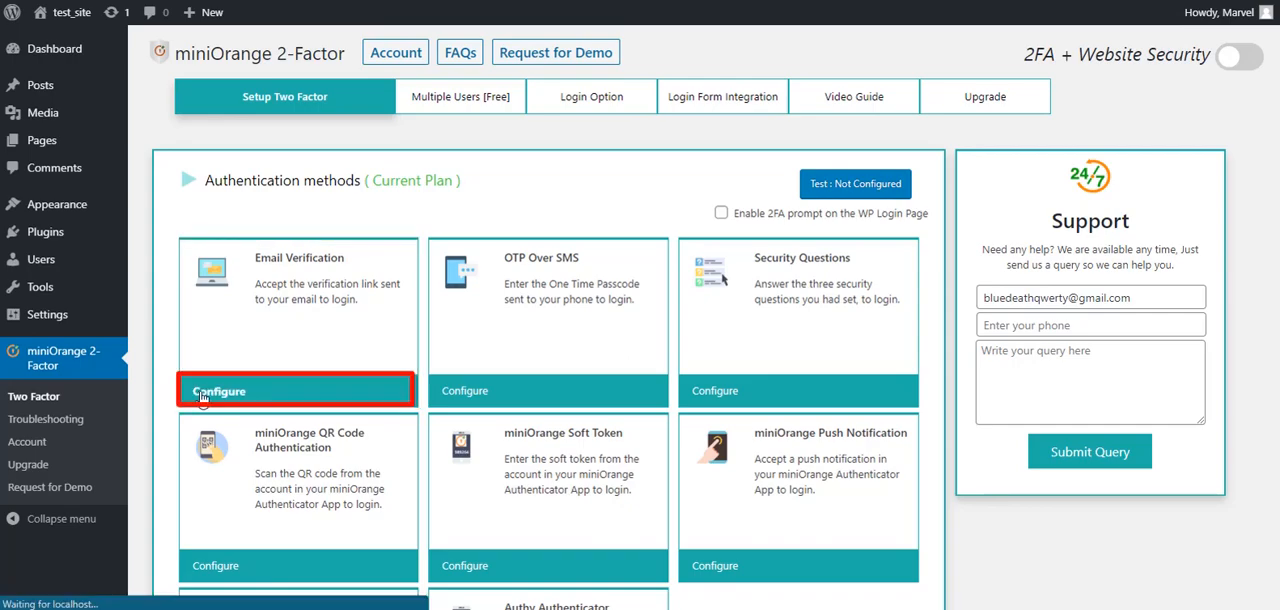
pyautogui.click(218, 391)
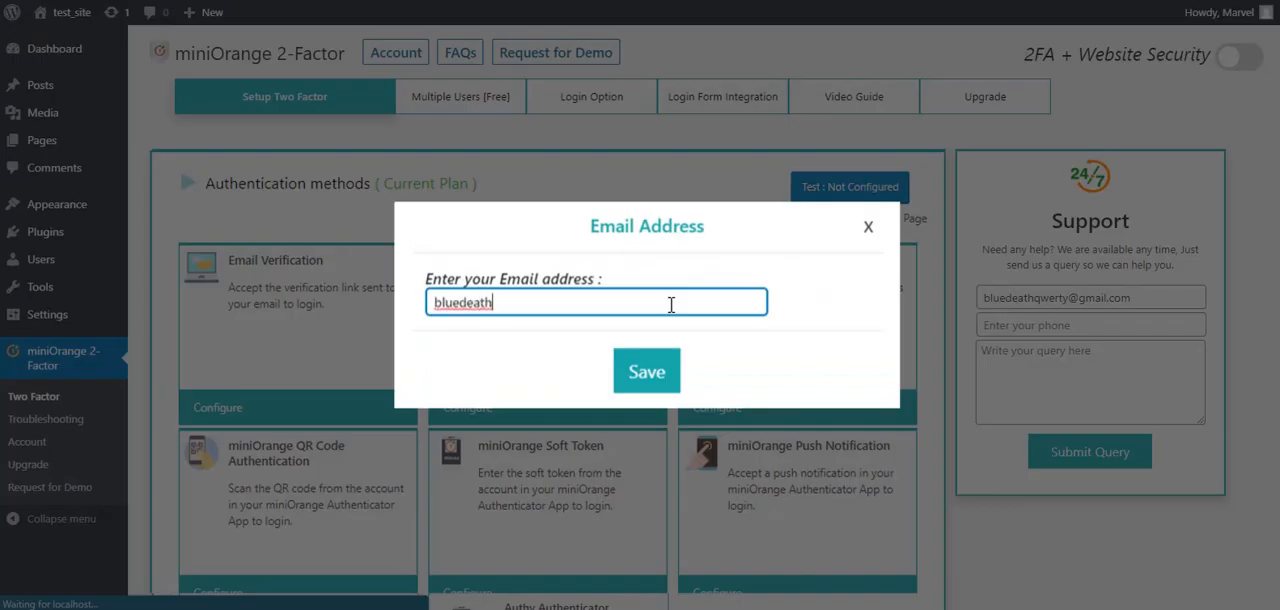
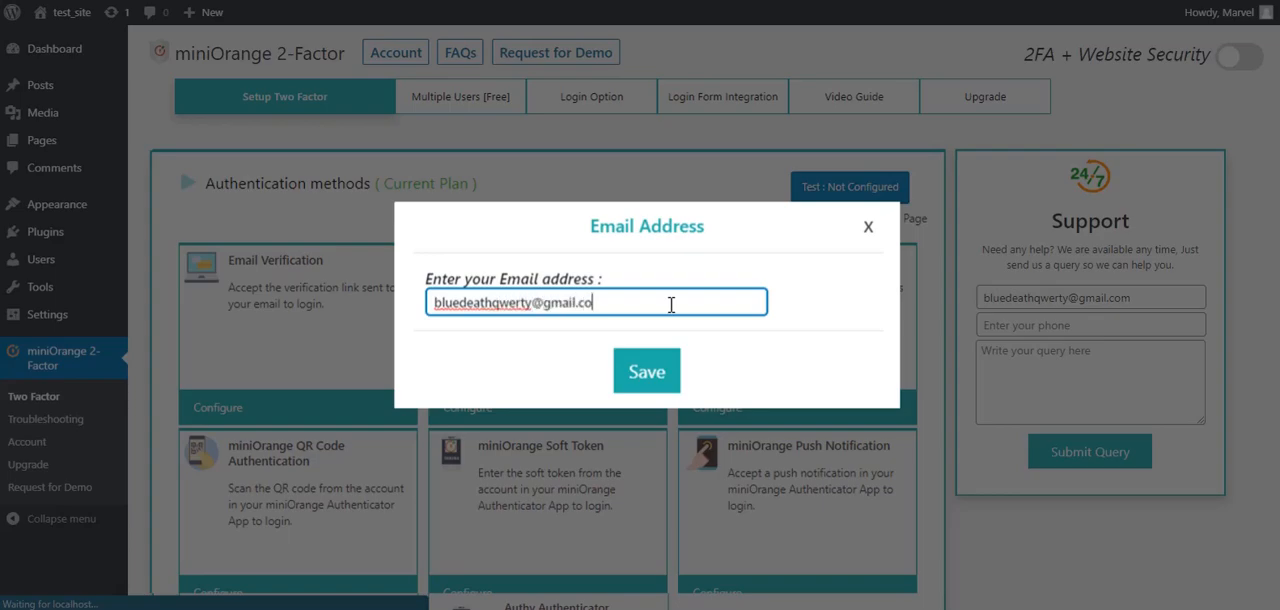
pyautogui.click(646, 371)
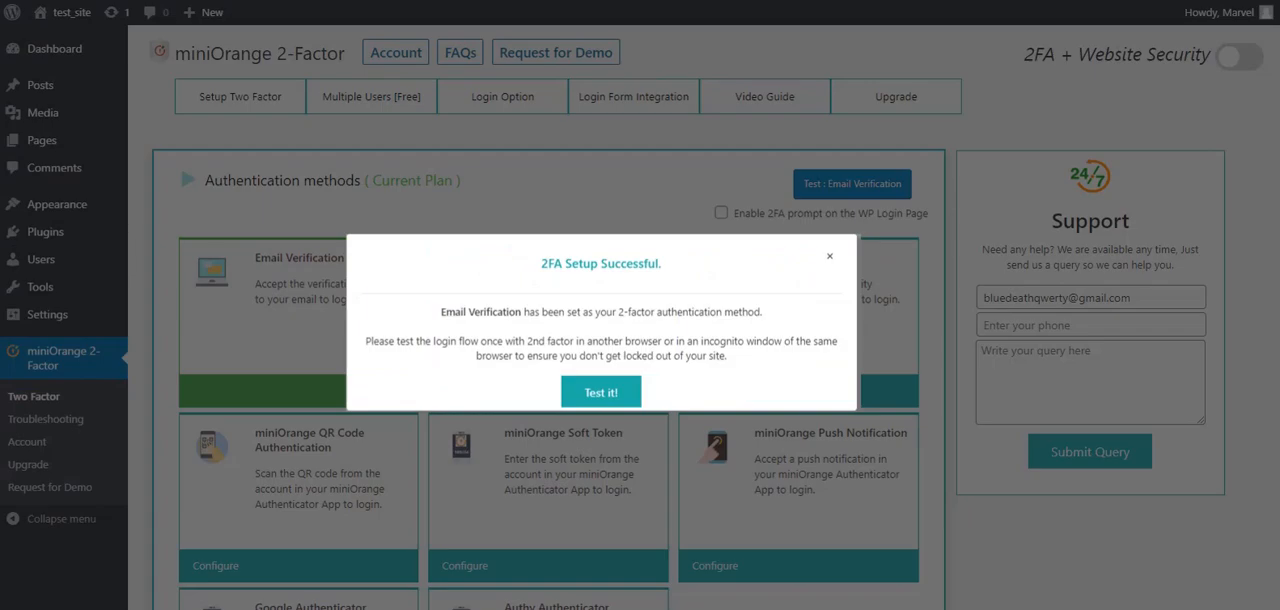
# Run 'Test it!' from the 2FA Setup Successful popup
pyautogui.click(601, 391)
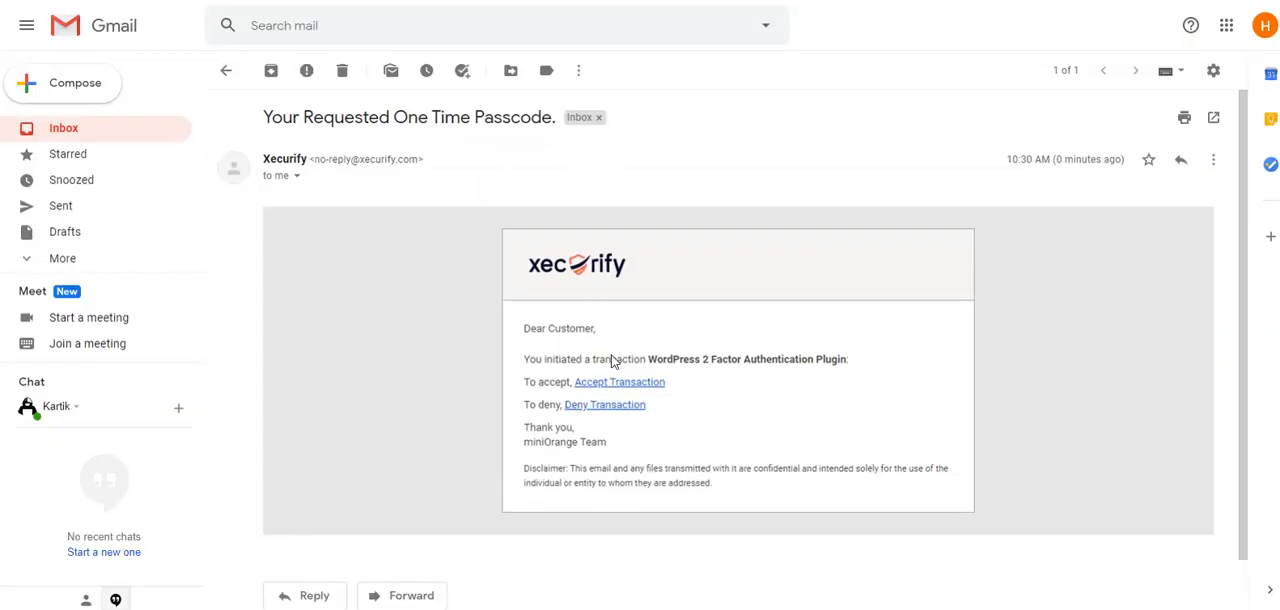
pyautogui.moveTo(619, 382)
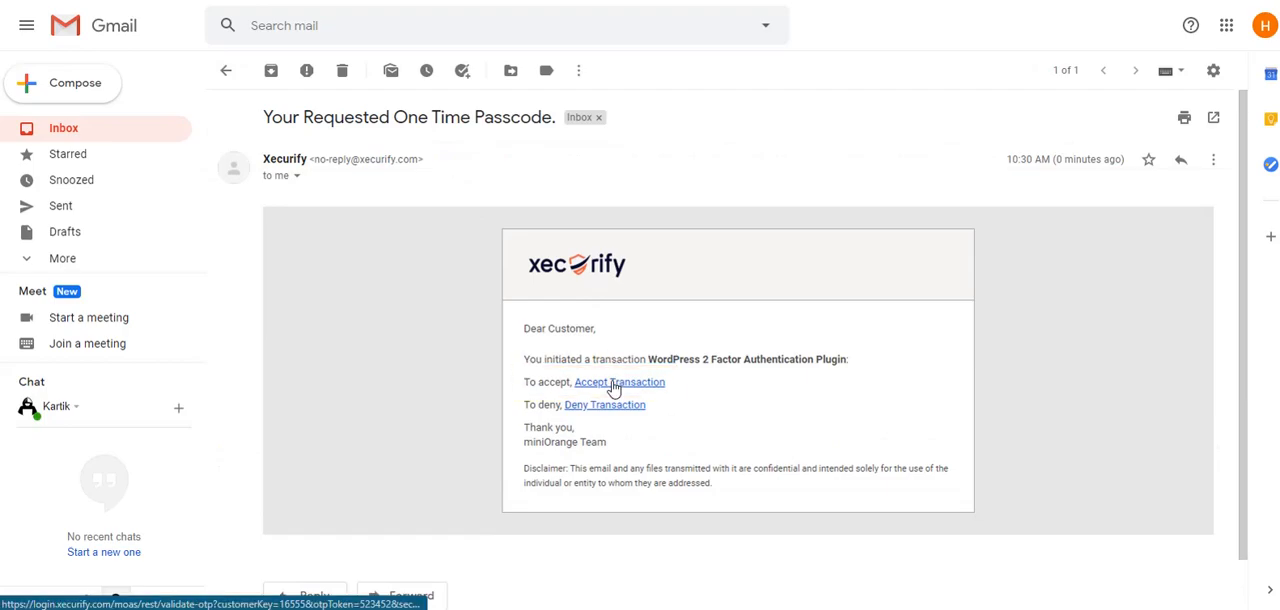
# Accept the transaction in the Xecurify 'Your Requested One Time Passcode' email
pyautogui.click(619, 382)
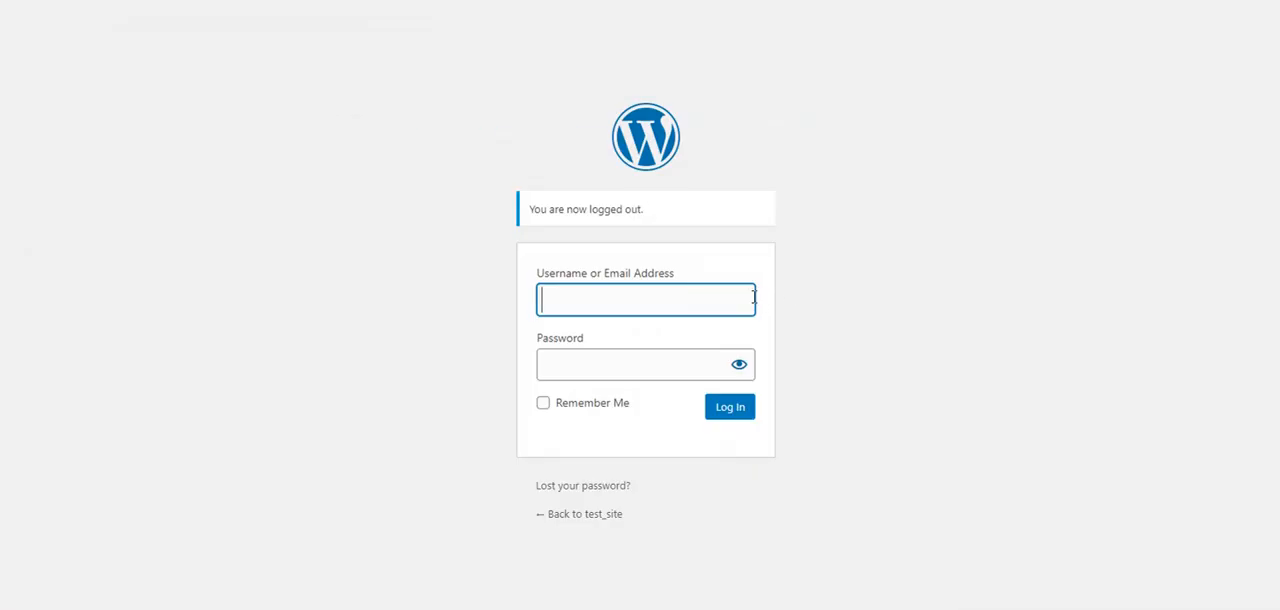
# Log in to WordPress with username 'Mar'
pyautogui.write('Mar')
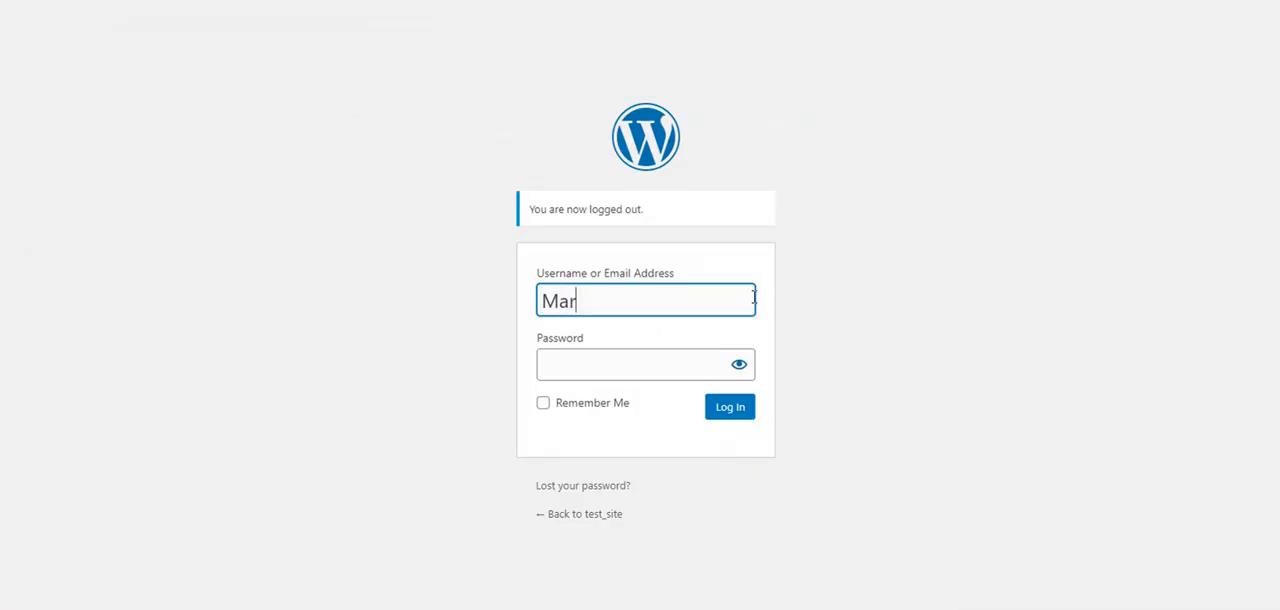
pyautogui.click(729, 406)
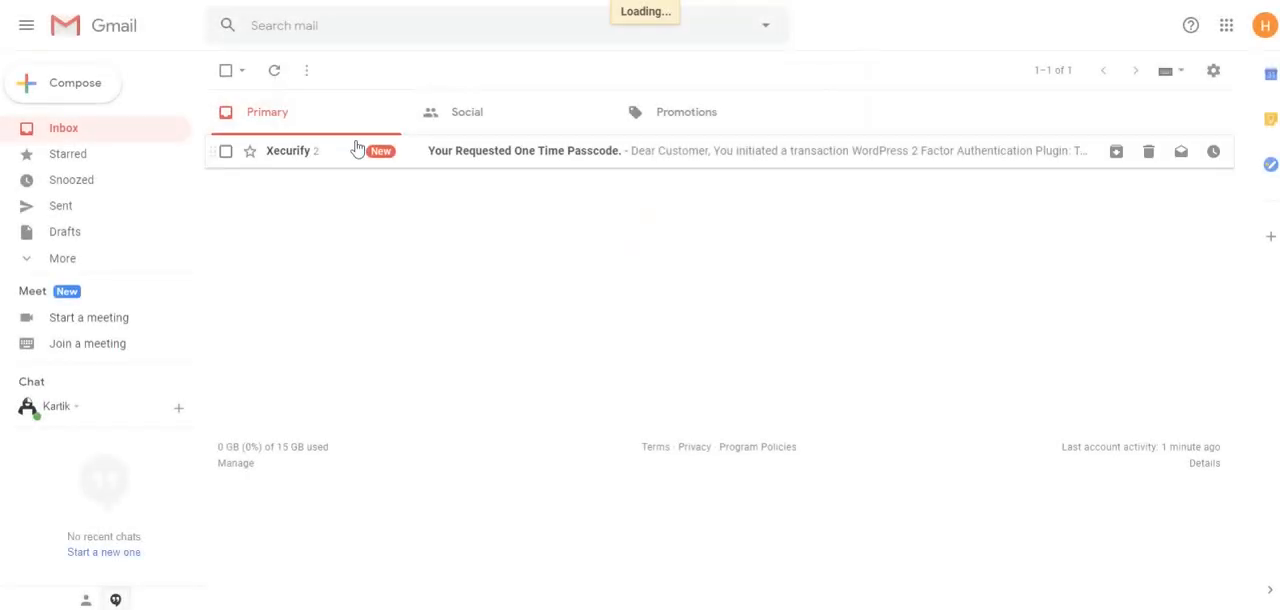
# Accept the transaction in the newest Xecurify passcode email
pyautogui.click(524, 150)
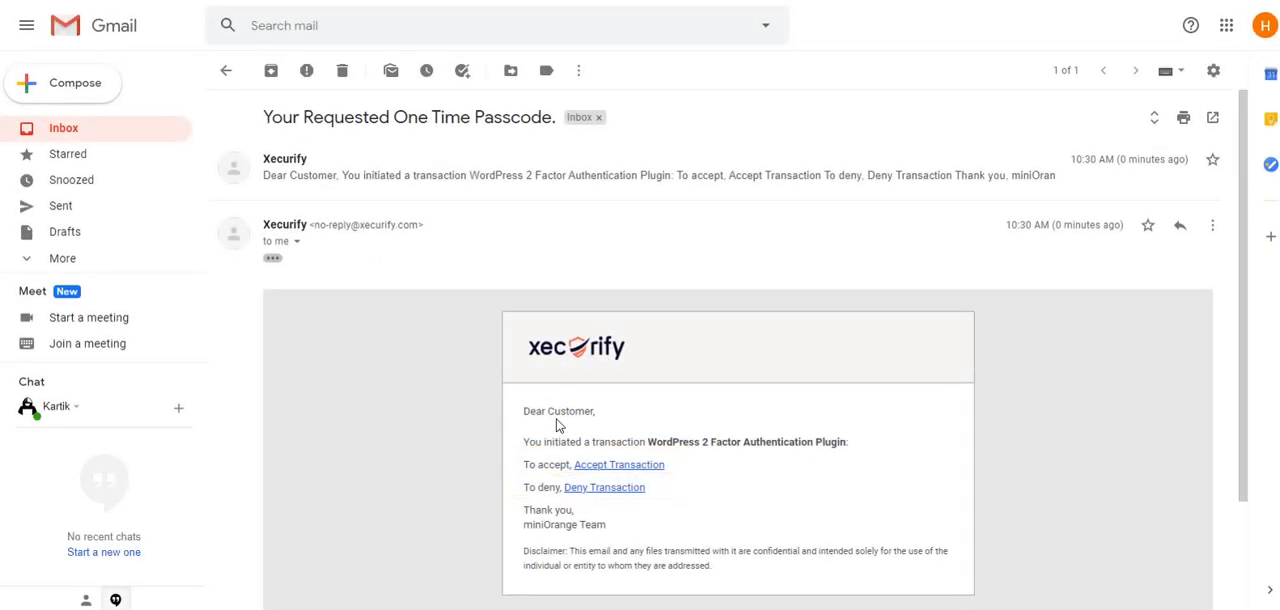
pyautogui.click(618, 464)
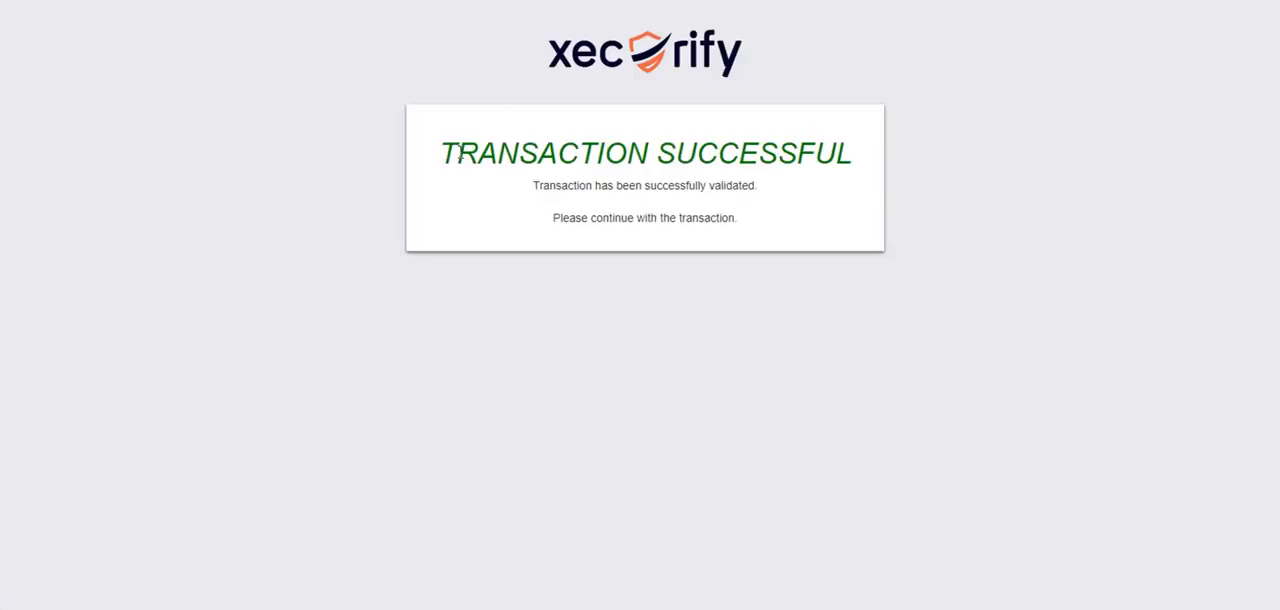